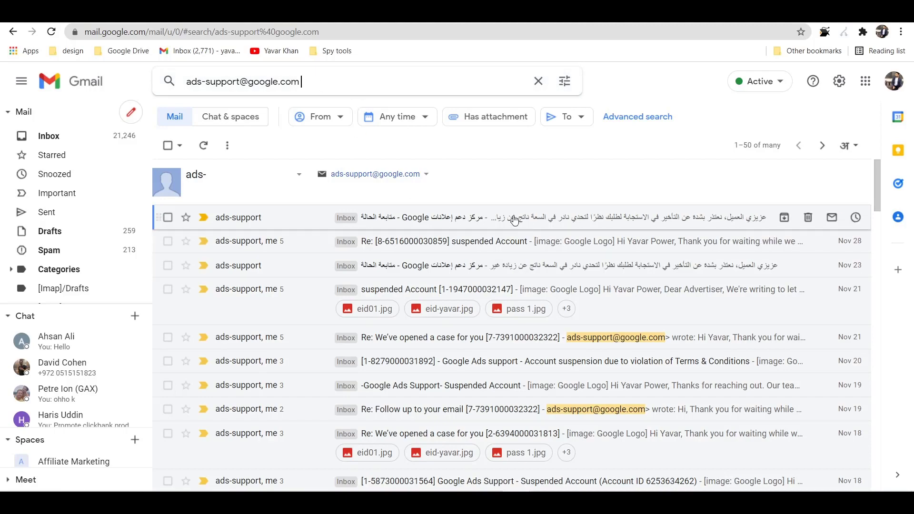
mouse_move(731, 241)
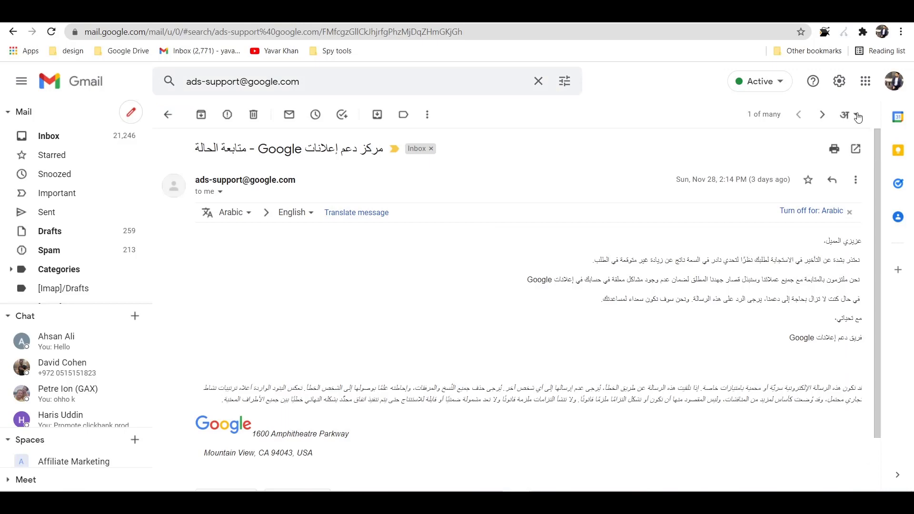
Step through the next support emails and return to the search results.
left_click(822, 114)
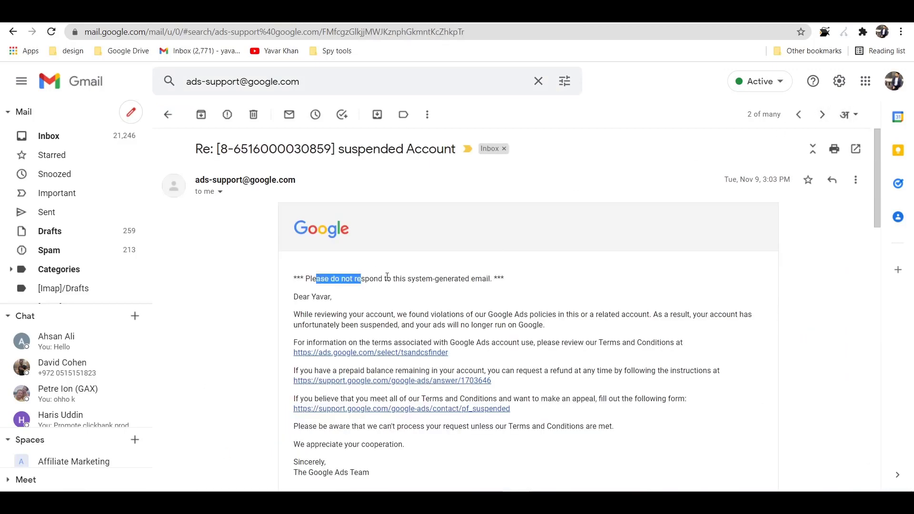
left_click(822, 114)
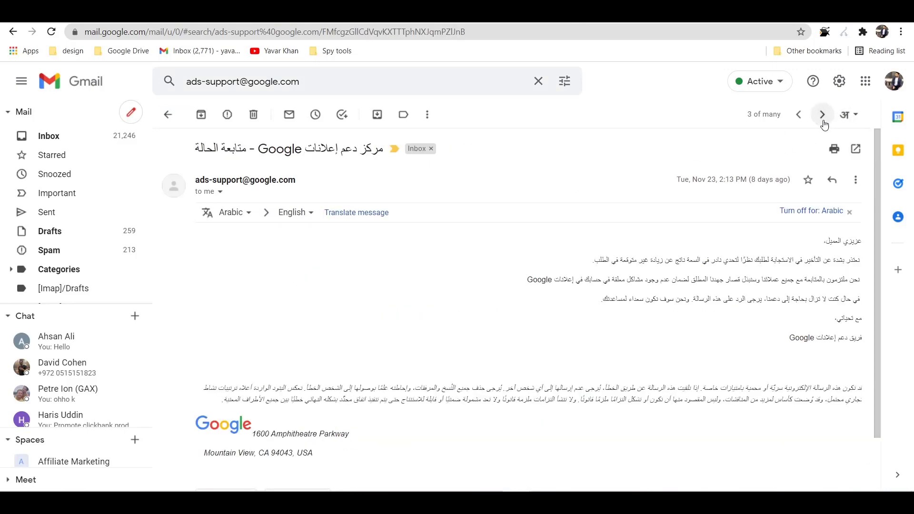
left_click(822, 114)
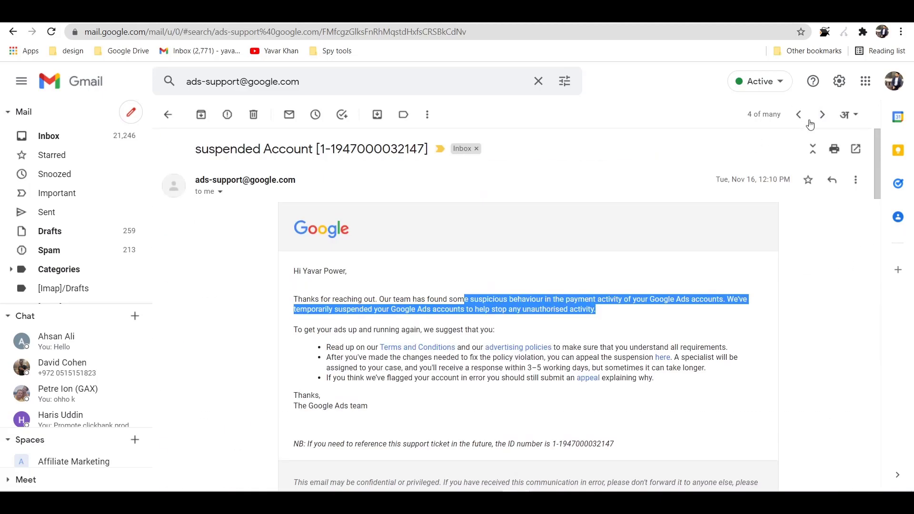
left_click(823, 114)
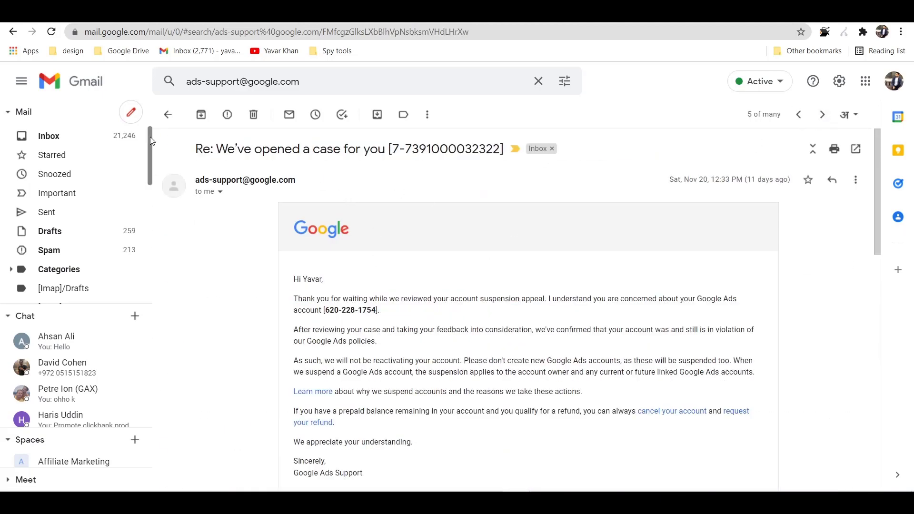
left_click(303, 82)
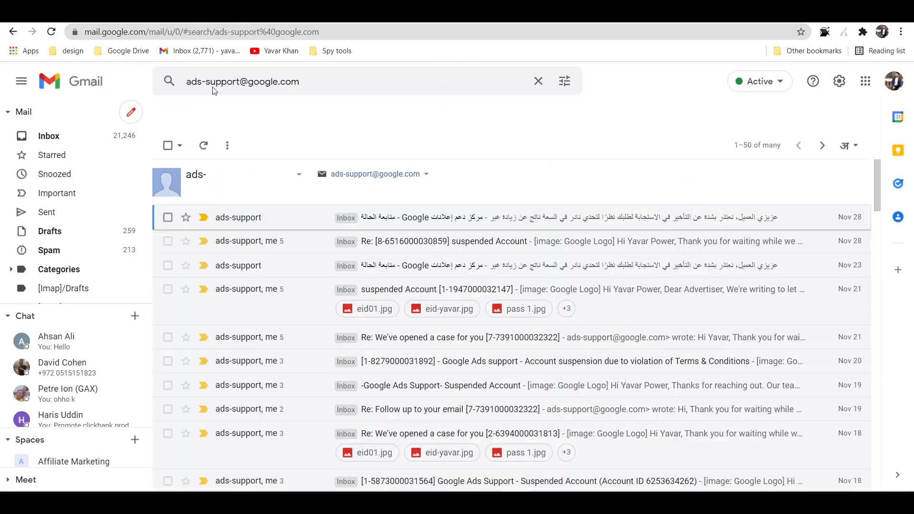
left_click(565, 81)
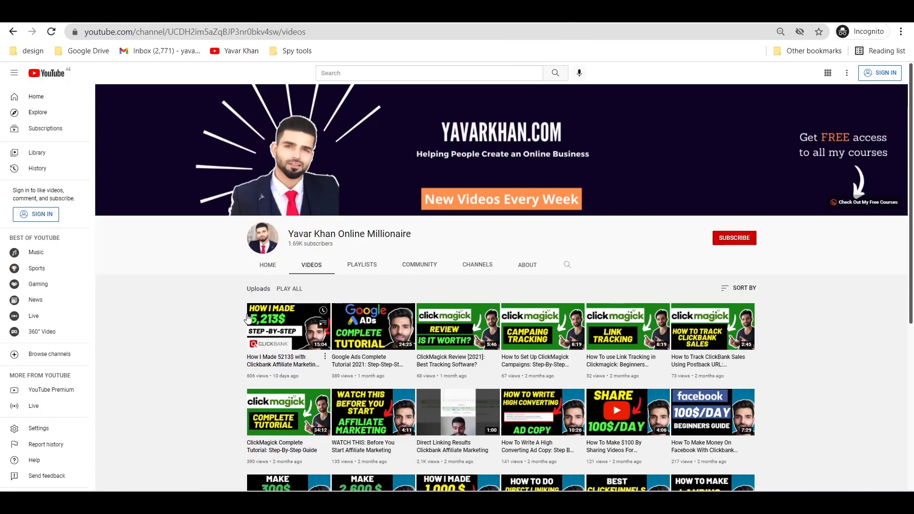
mouse_move(289, 326)
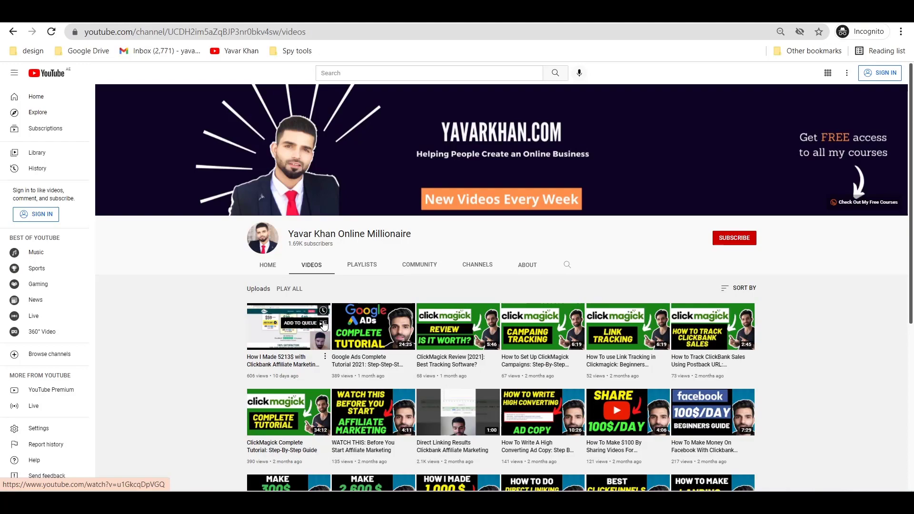
mouse_move(603, 269)
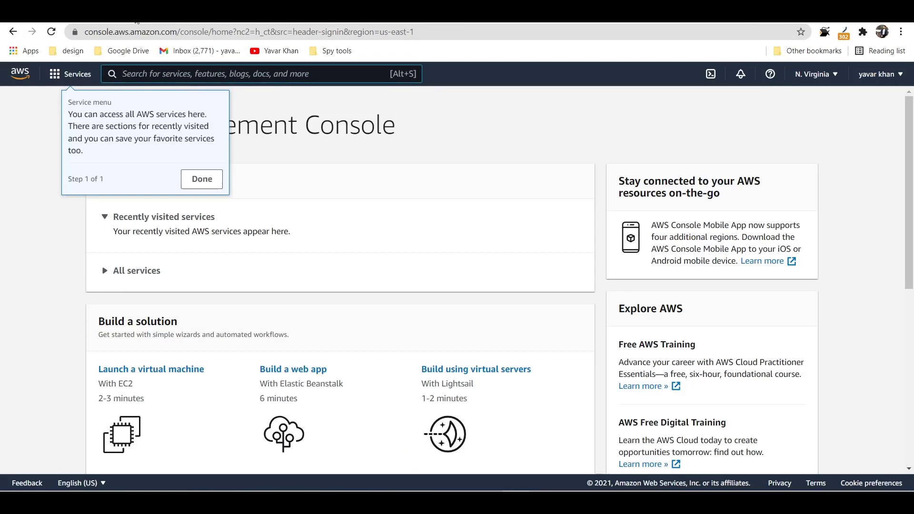
Dismiss the Services tip and open EC2 from All services under Compute.
left_click(202, 179)
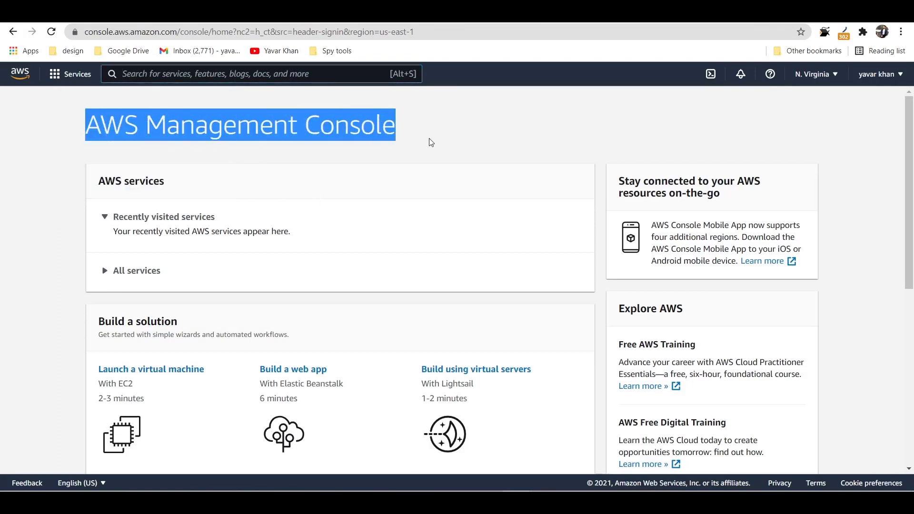
mouse_move(213, 154)
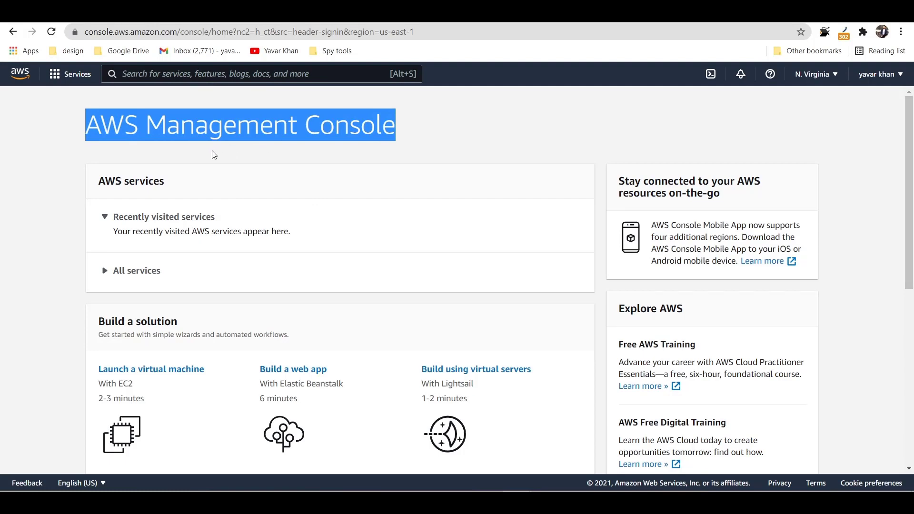
mouse_move(185, 204)
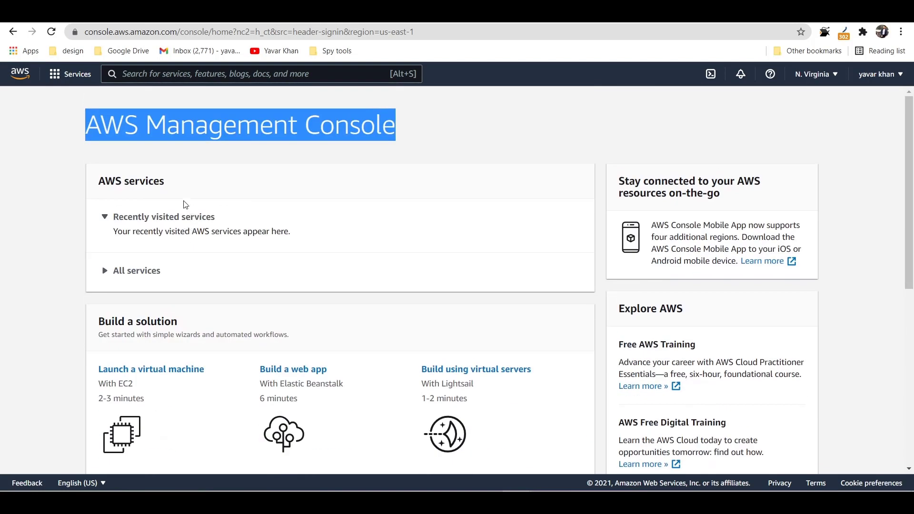
mouse_move(206, 89)
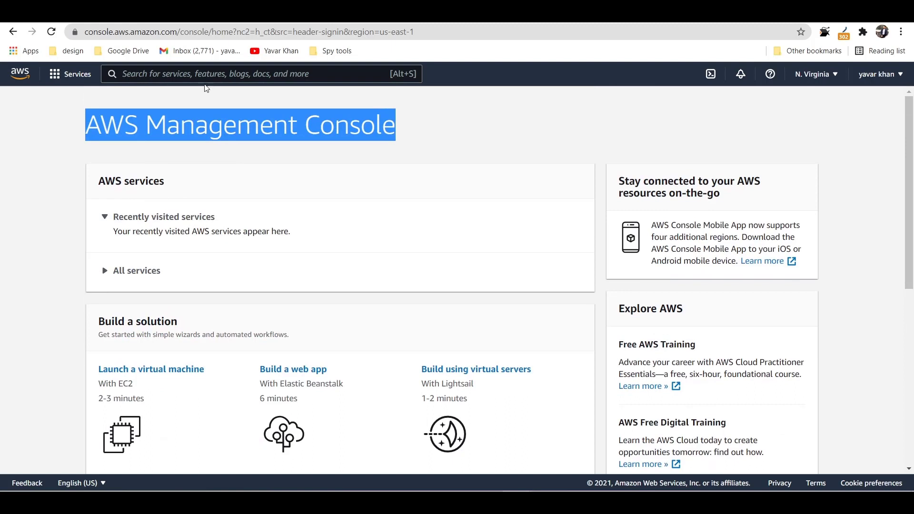
left_click(137, 271)
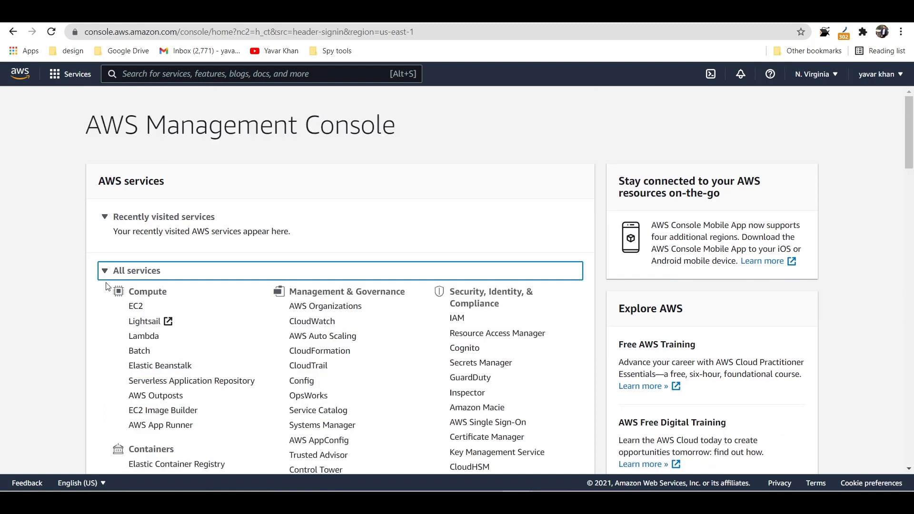
left_click(135, 306)
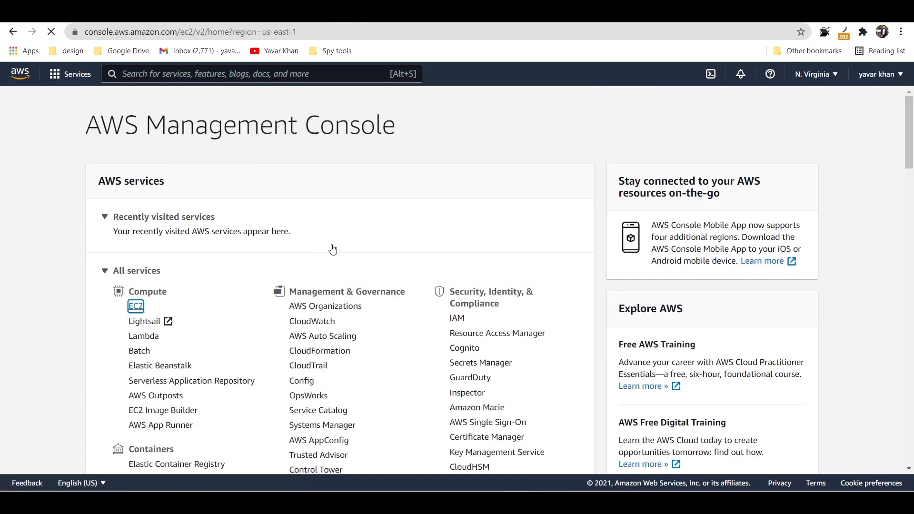
mouse_move(401, 180)
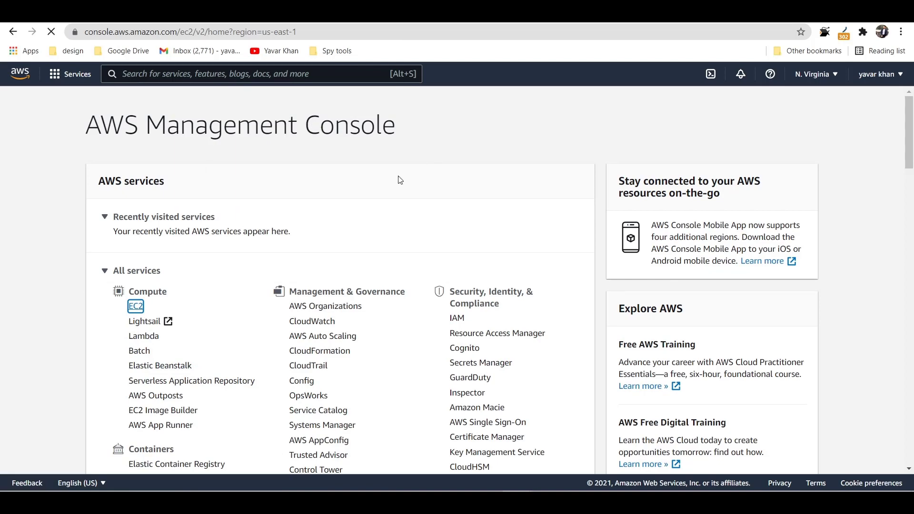
left_click(135, 306)
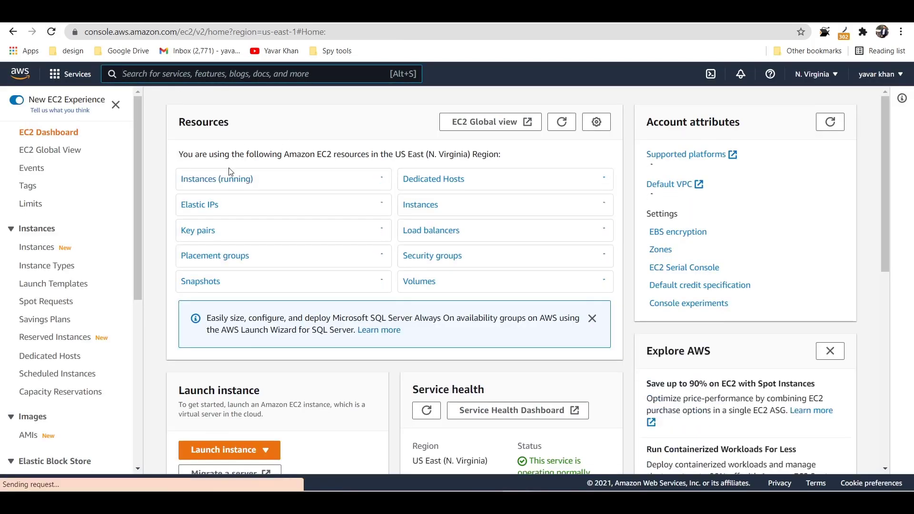
List every EC2 instance, revealing the stopped t2.2xlarge and t2.micro.
left_click(216, 179)
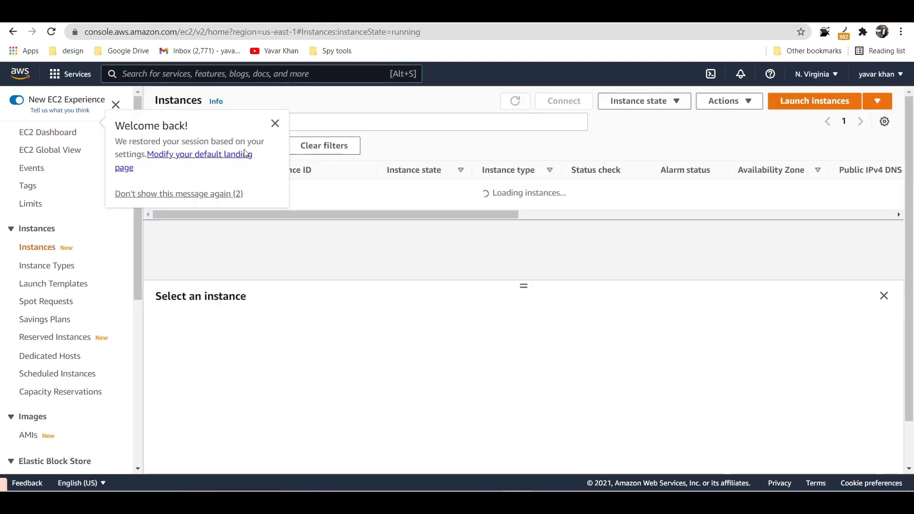
left_click(275, 123)
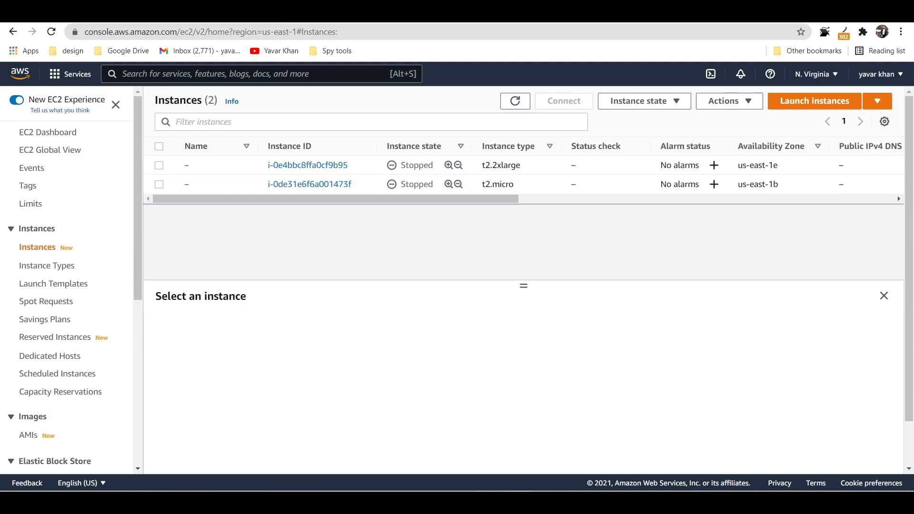
mouse_move(409, 333)
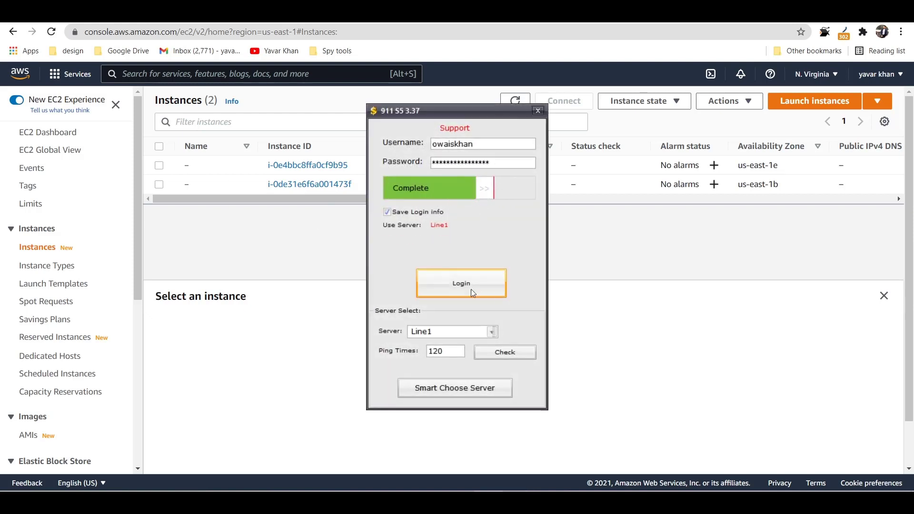
Log in to the 911 S5 client and close the phishing scam announcement.
left_click(461, 283)
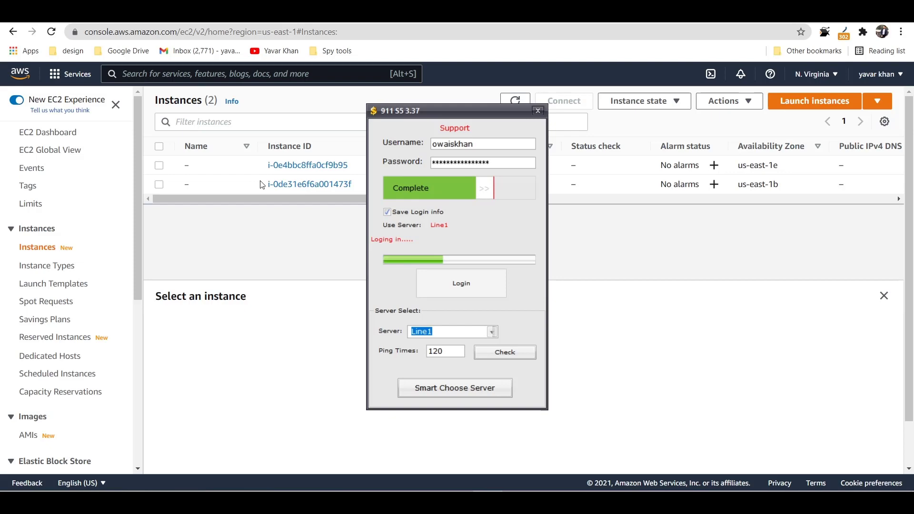
left_click(538, 111)
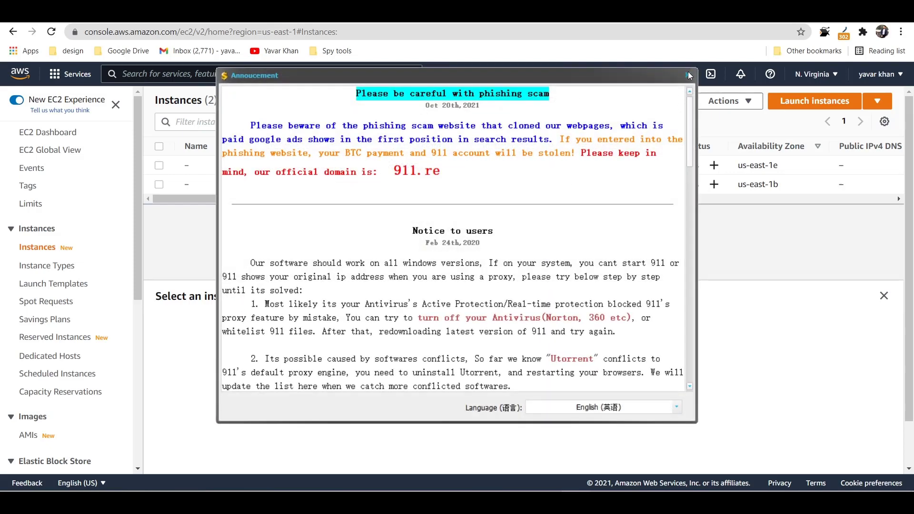
left_click(690, 74)
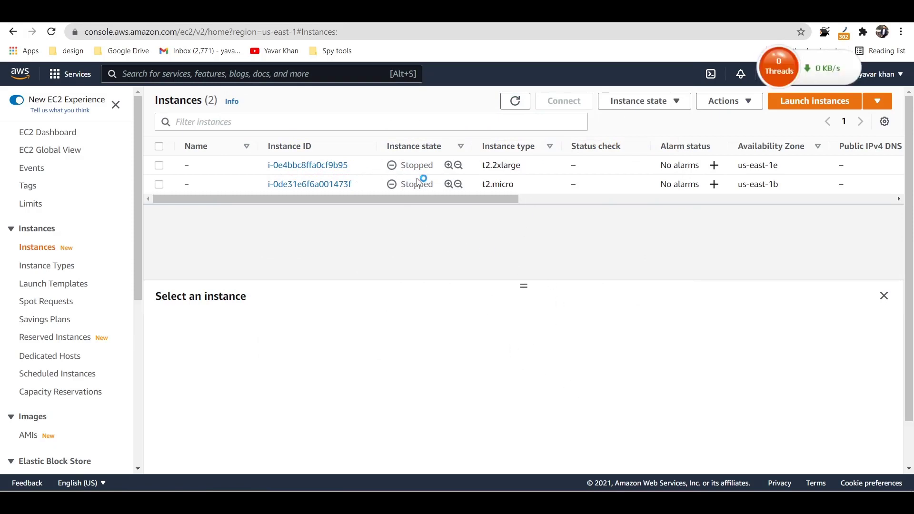
mouse_move(386, 211)
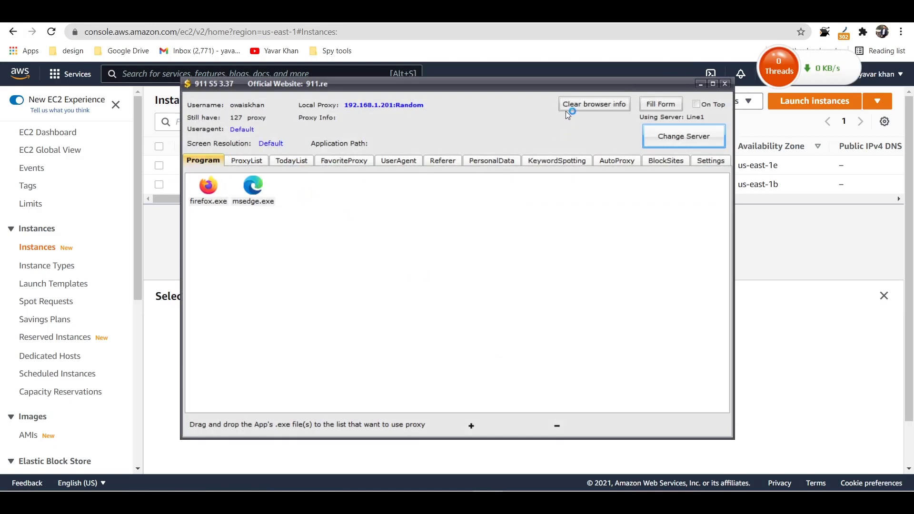
Clear the saved browser info in the 911 S5 client.
left_click(246, 160)
type("virtual credit card for google a")
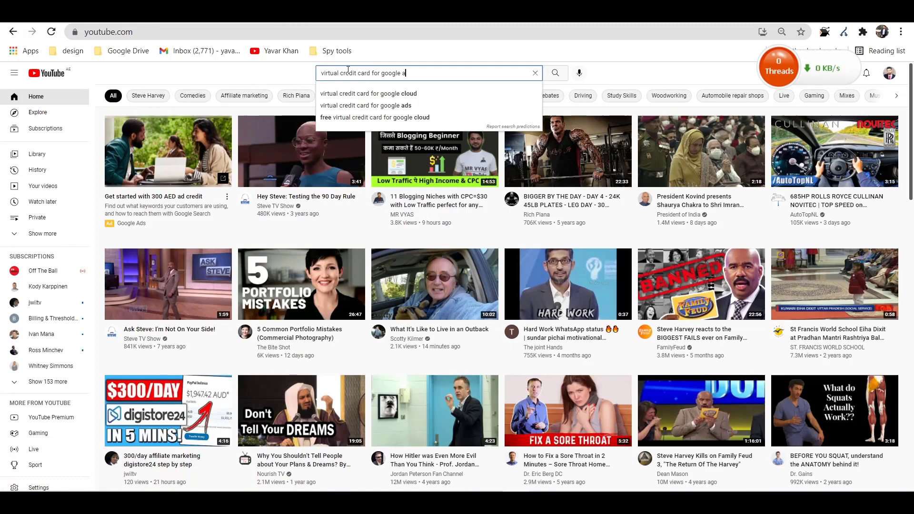
Search YouTube for 'virtual credit card for google ads' and scroll the results.
left_click(365, 105)
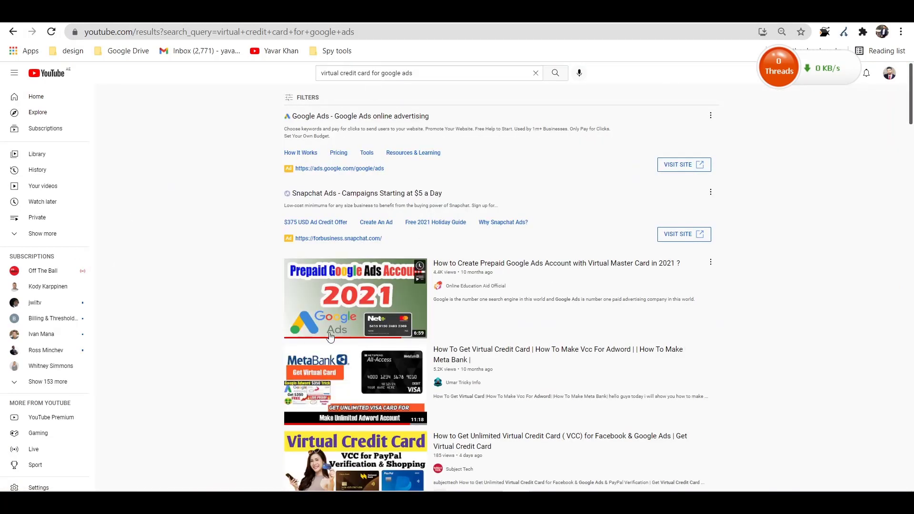
scroll("down", 3)
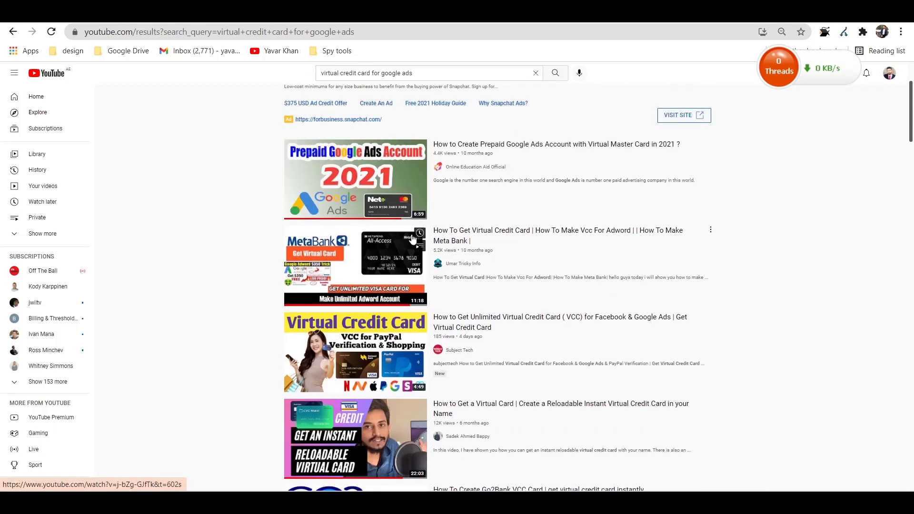
scroll("down", 3)
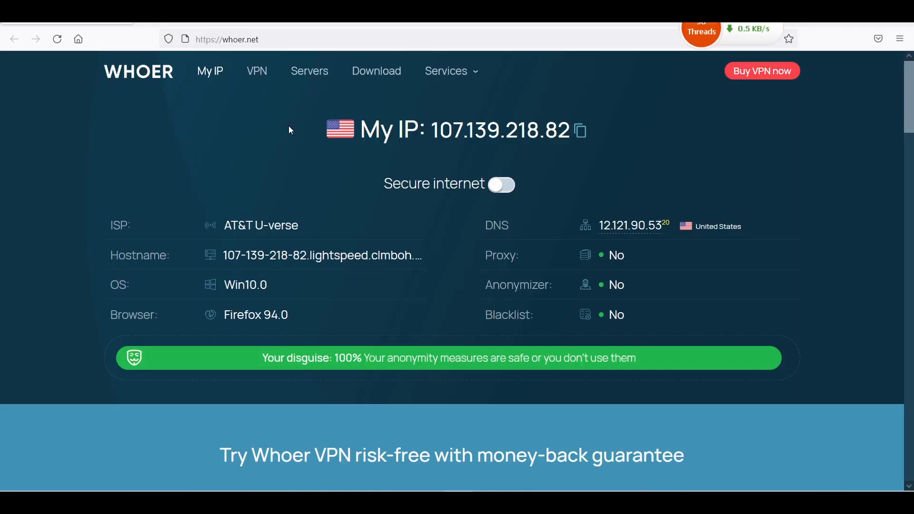
mouse_move(532, 395)
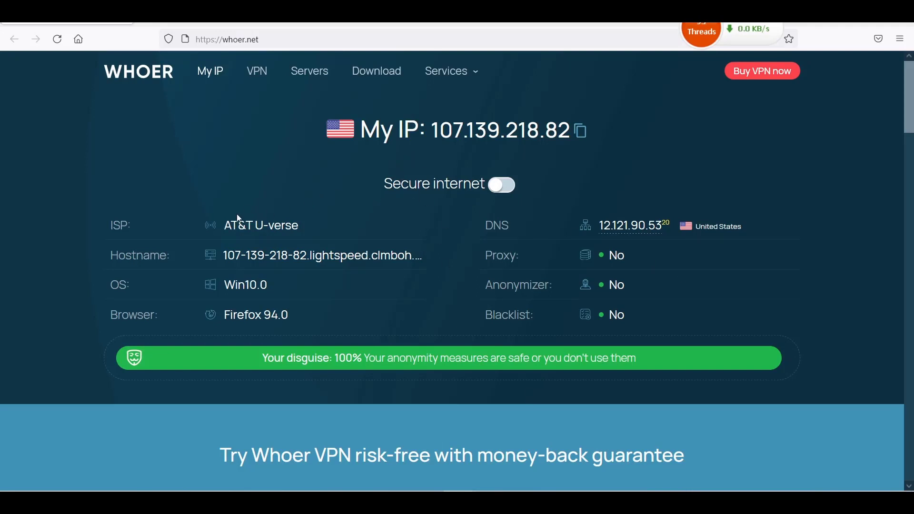
Check whoer.net for a US AT&T IP, no proxy, and 100% disguise.
left_click(227, 39)
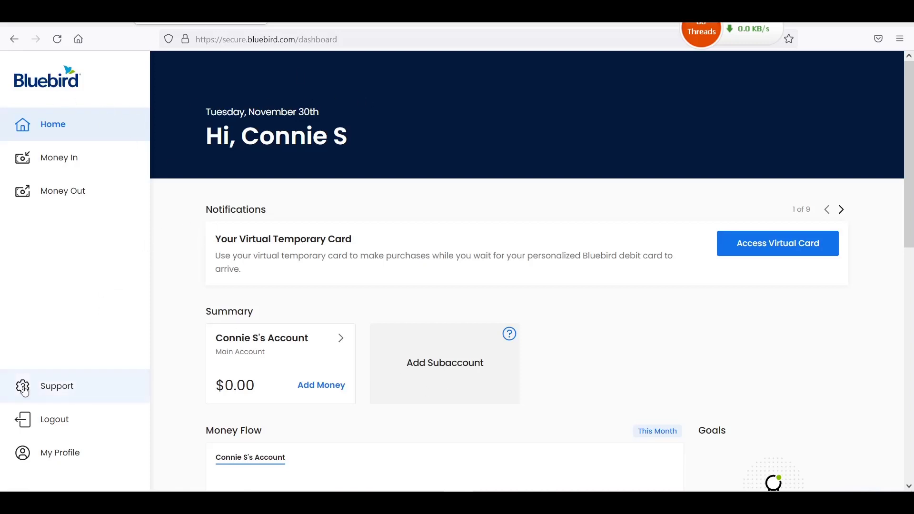
mouse_move(95, 380)
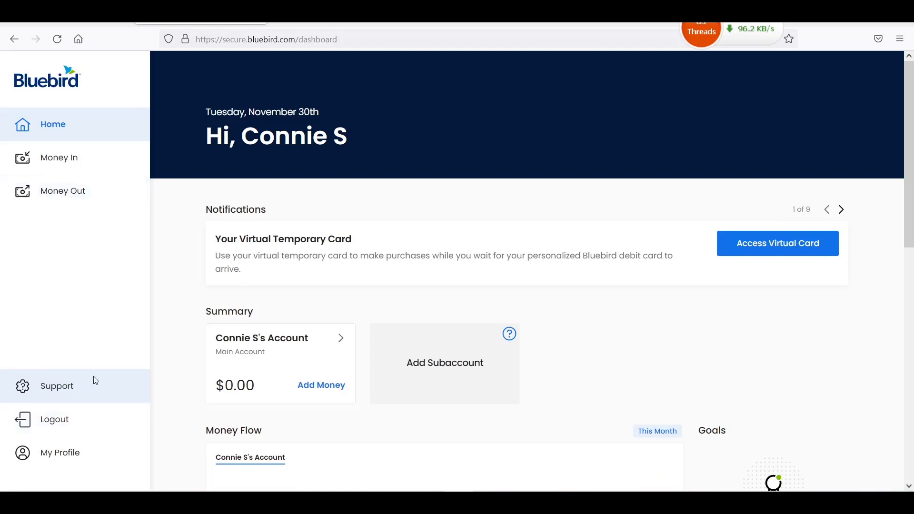
left_click(281, 338)
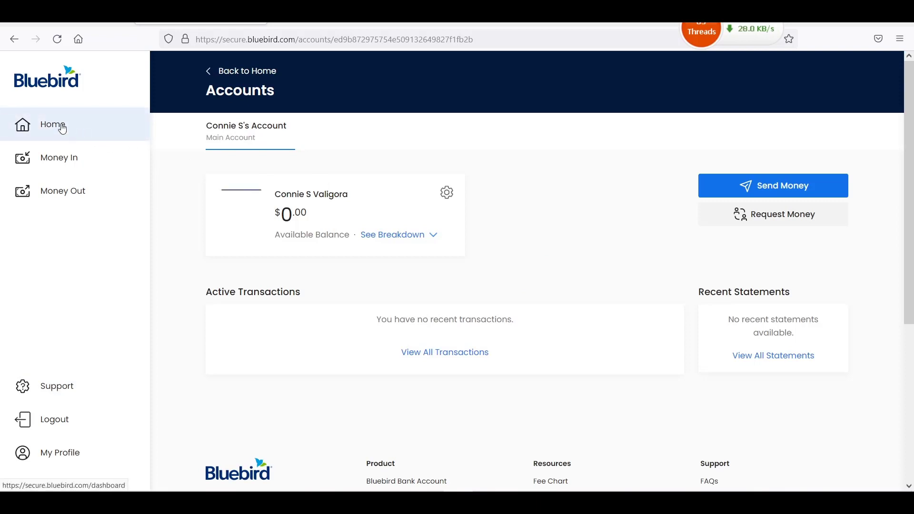
left_click(52, 125)
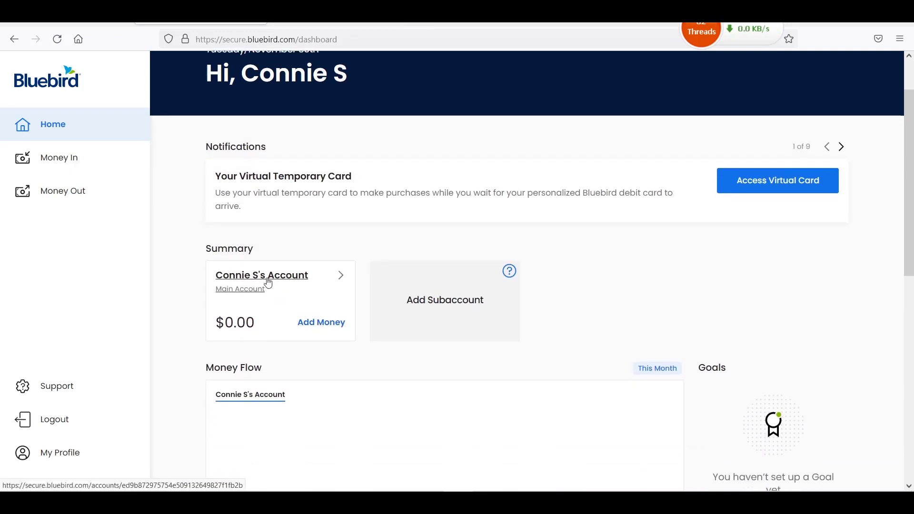
left_click(60, 453)
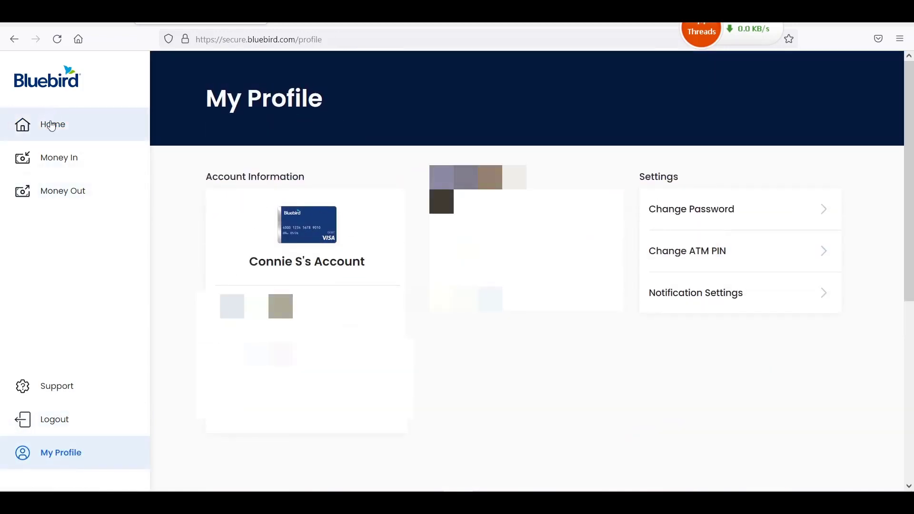
left_click(52, 125)
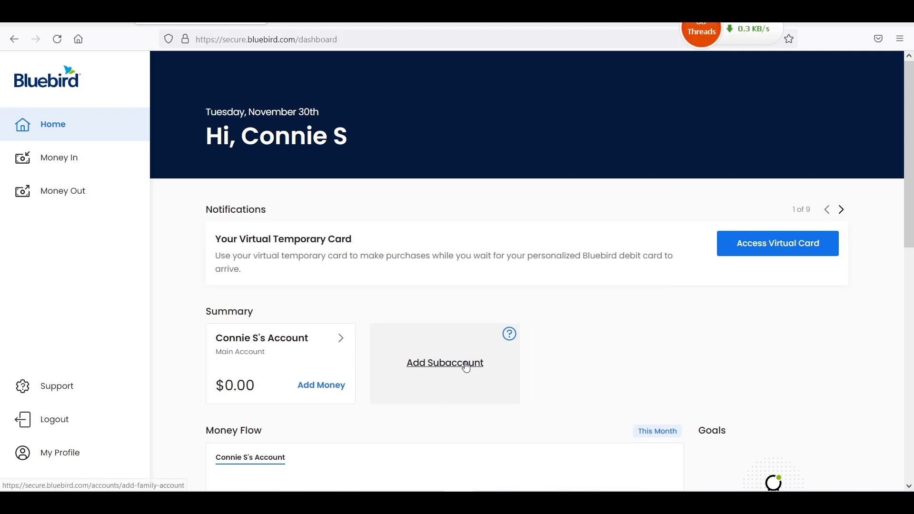
left_click(445, 363)
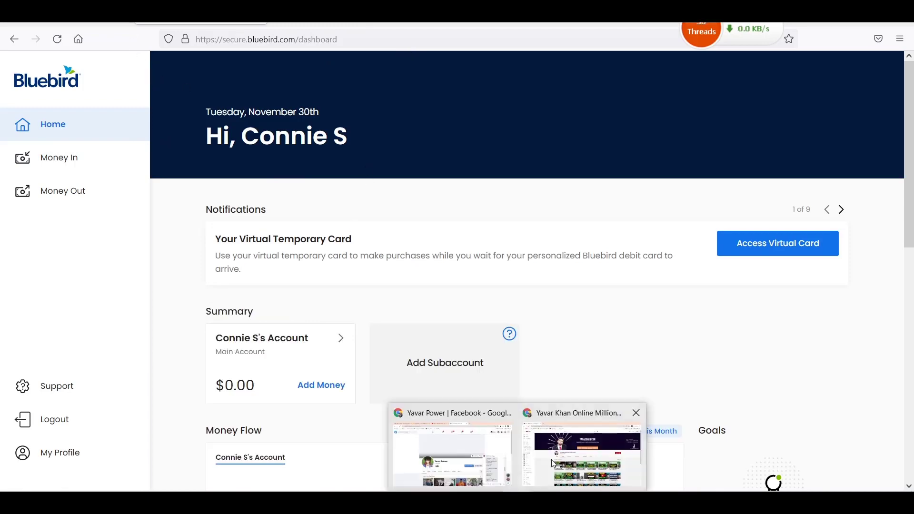
Switch to the Chrome window showing the YouTube channel's Videos tab.
left_click(582, 455)
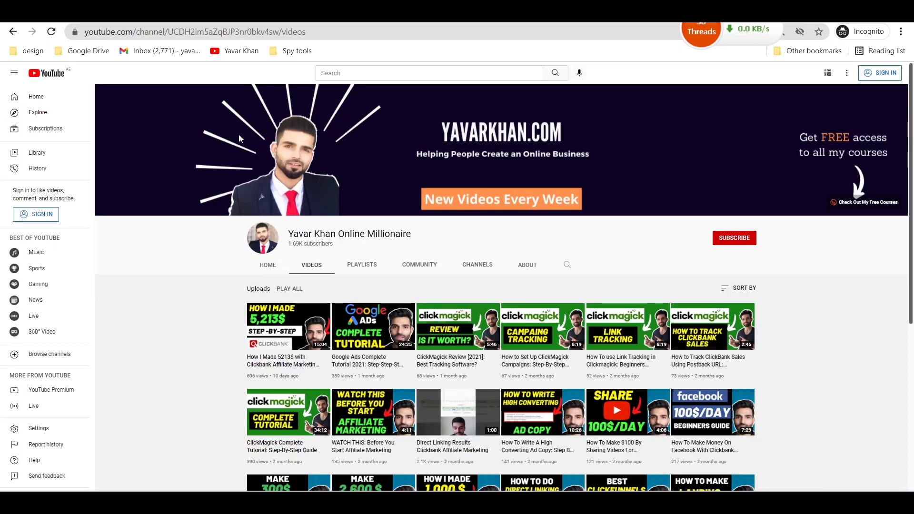
mouse_move(453, 151)
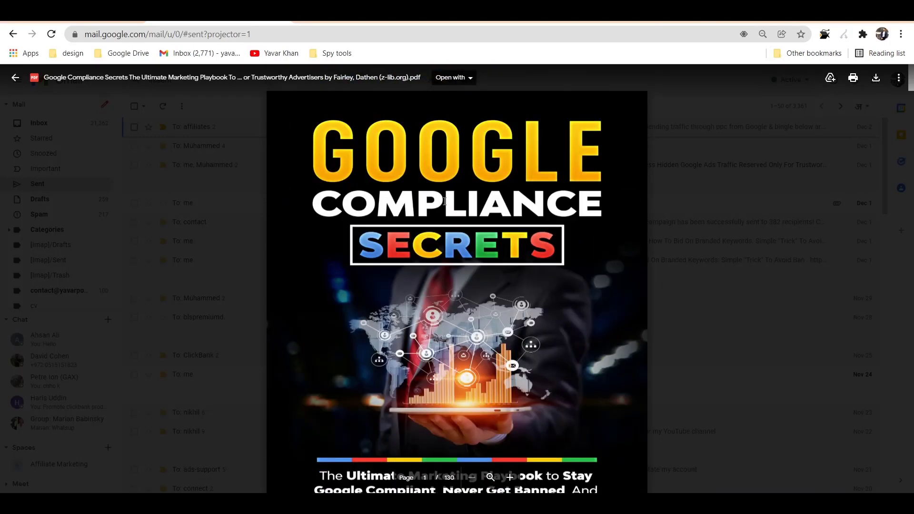
Scroll through the Google Compliance Secrets PDF cover page.
scroll("down", 3)
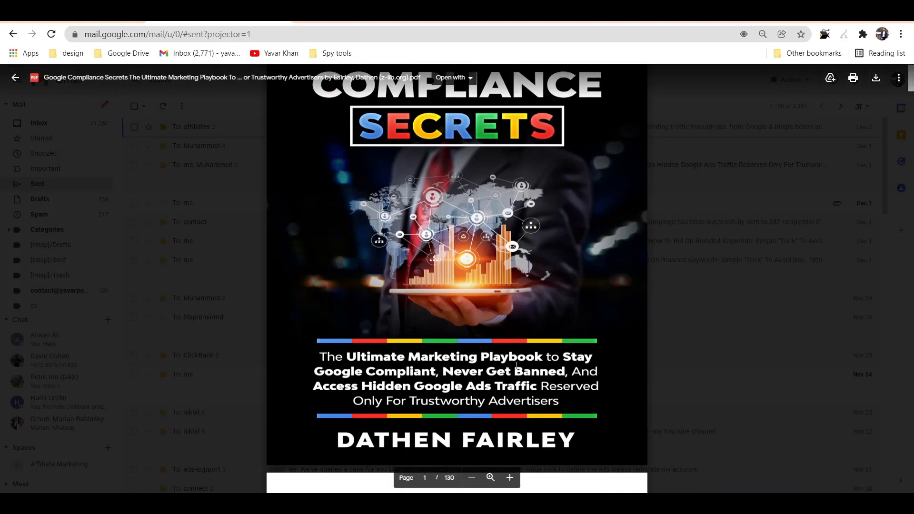
scroll("down", 3)
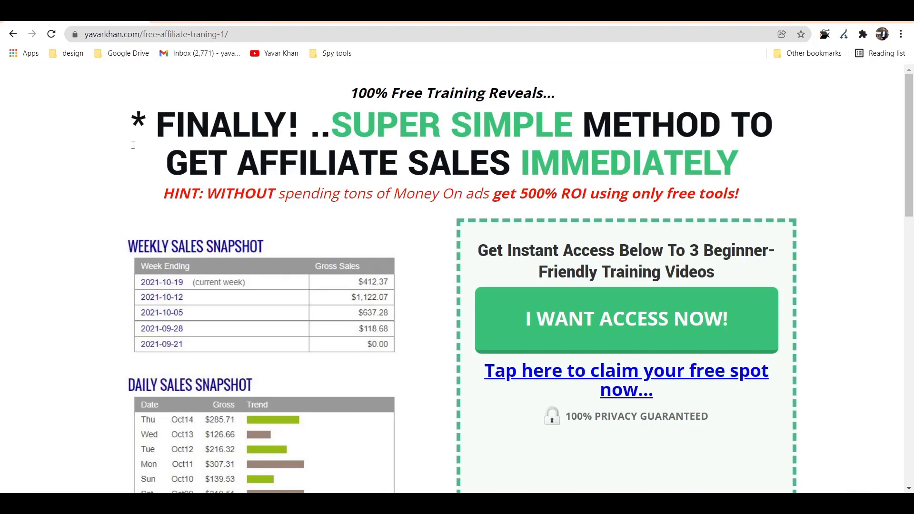
mouse_move(311, 220)
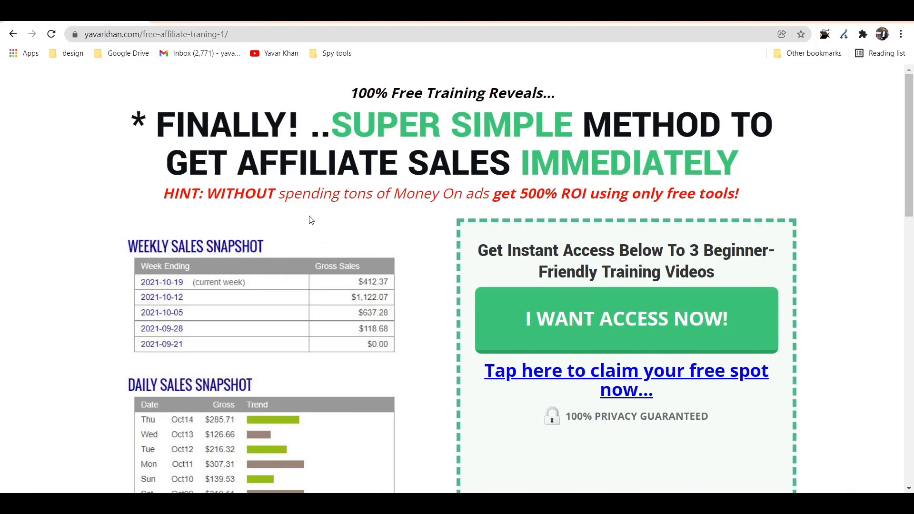
mouse_move(350, 165)
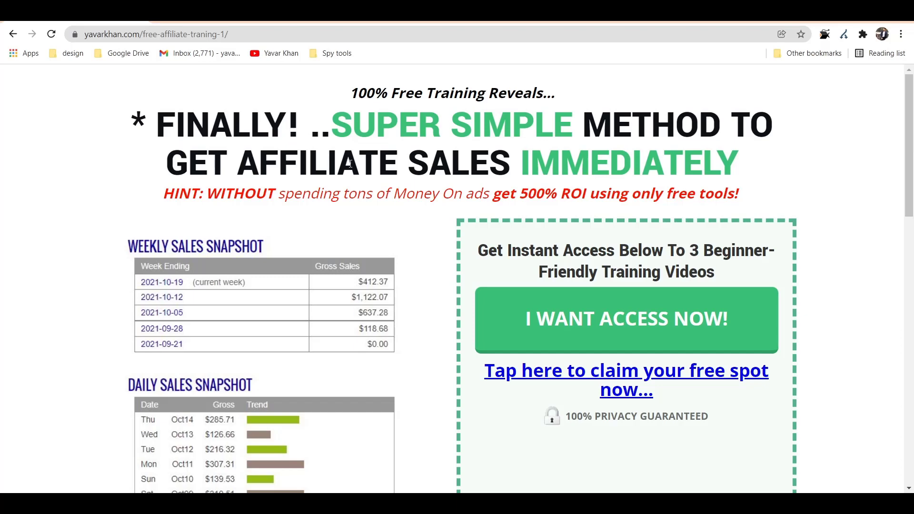
Scroll the free affiliate training page, then open the Yavar Khan YouTube bookmark.
scroll("down", 3)
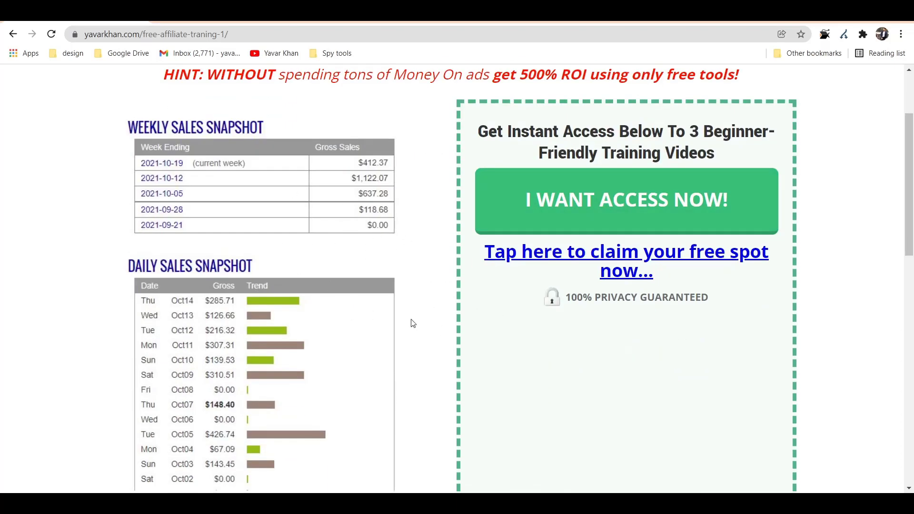
scroll("up", 3)
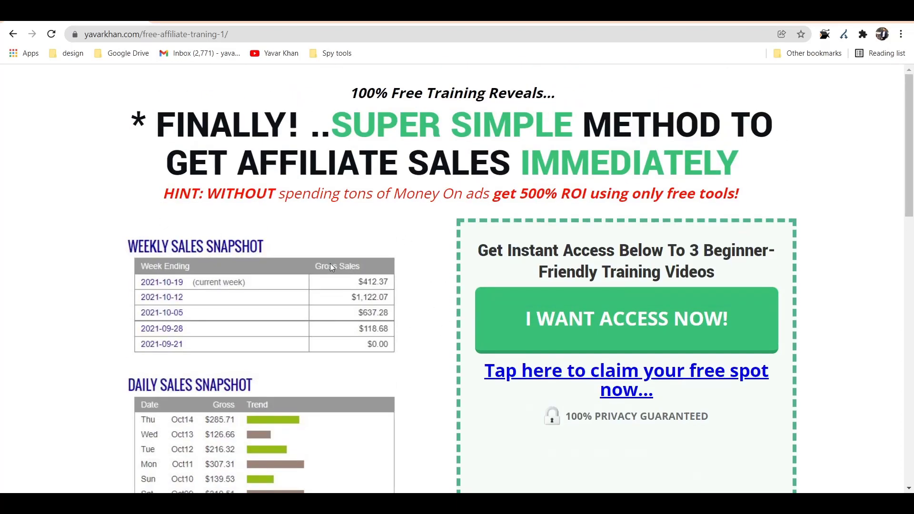
mouse_move(354, 282)
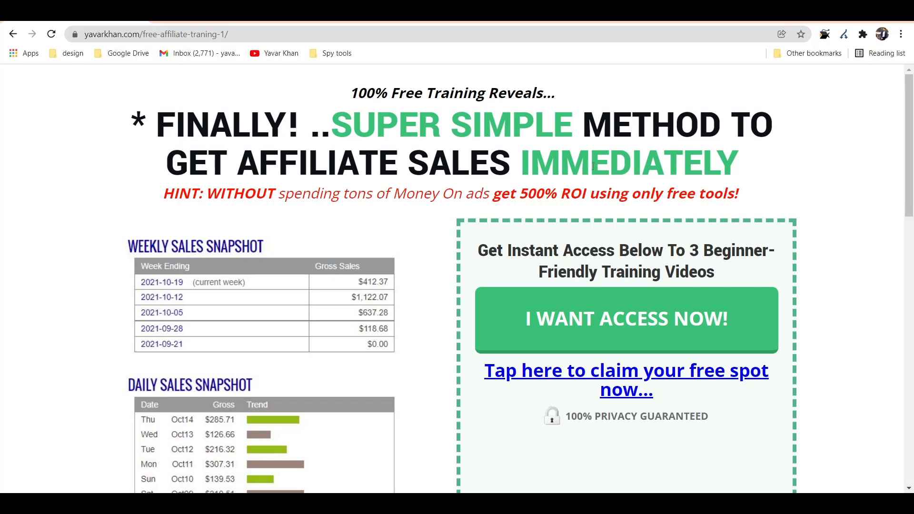
scroll("down", 3)
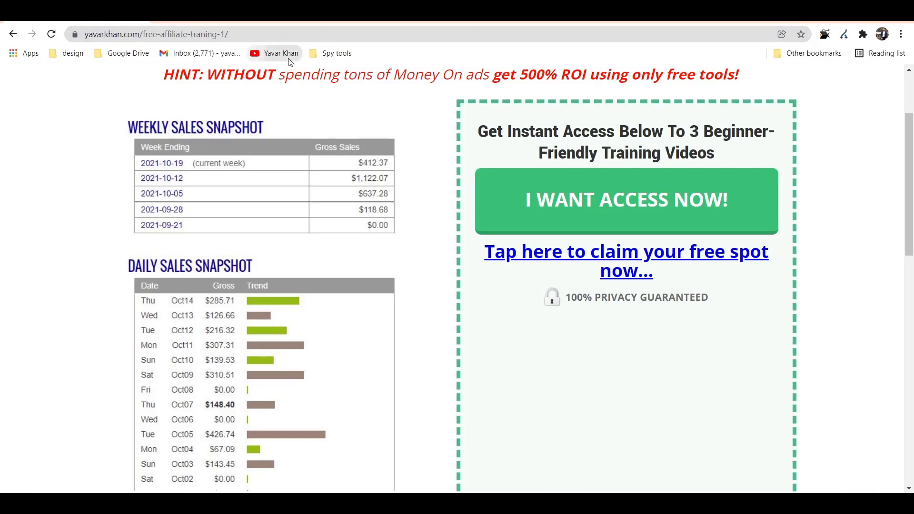
left_click(280, 53)
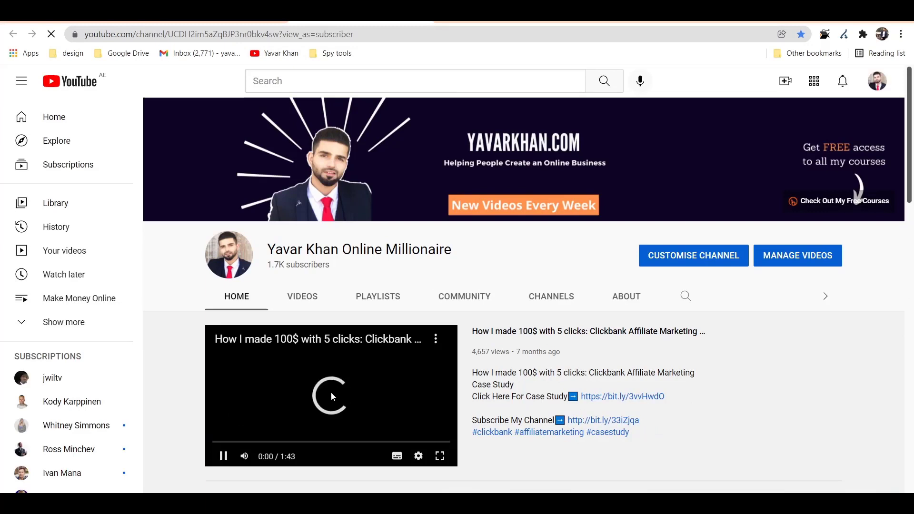